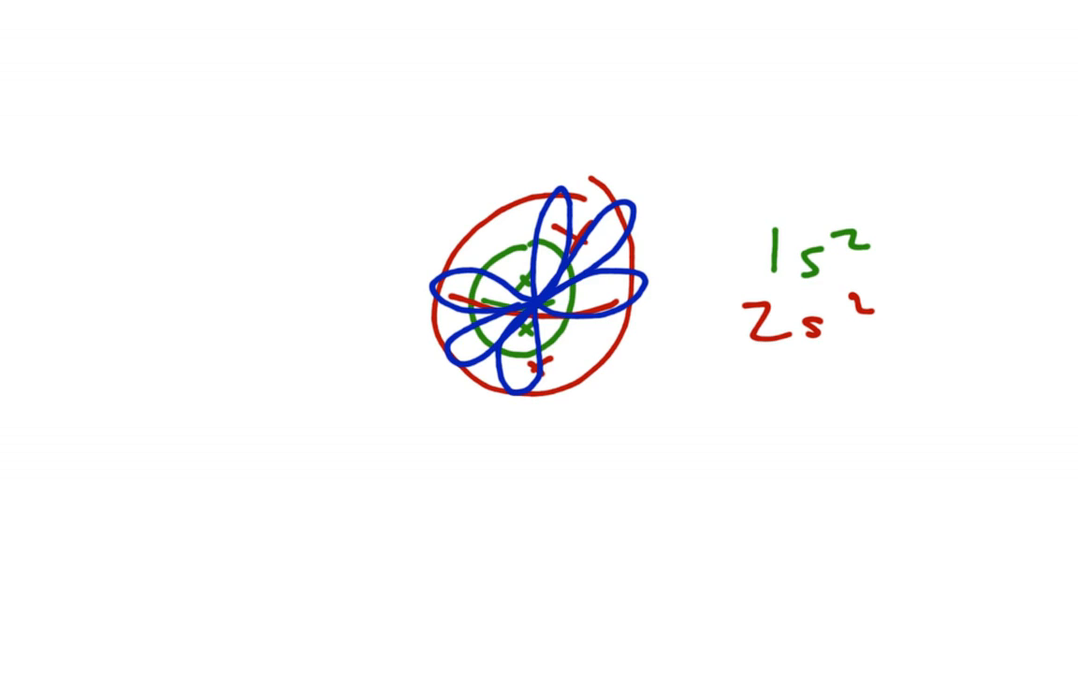
- Sketch a blue p orbital lobe crossing the centre of the s orbital circles
left_click_drag(539, 196, 528, 393)
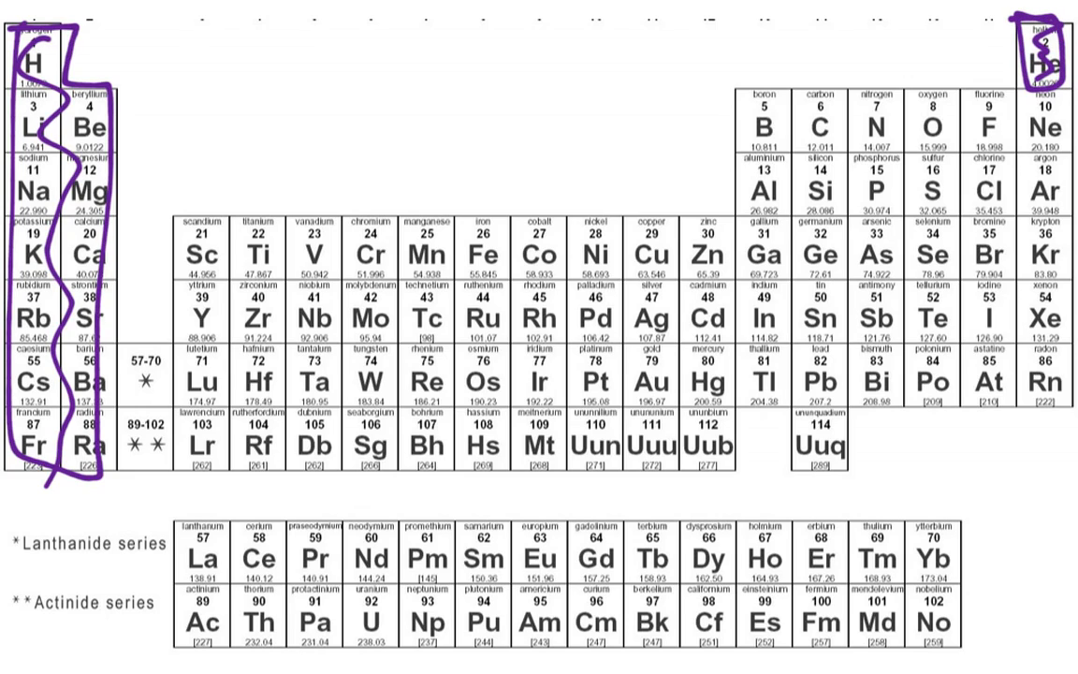
- Box and shade groups 13–18 in red, then begin a blue d-block line beside Sc
left_click_drag(748, 102, 1048, 421)
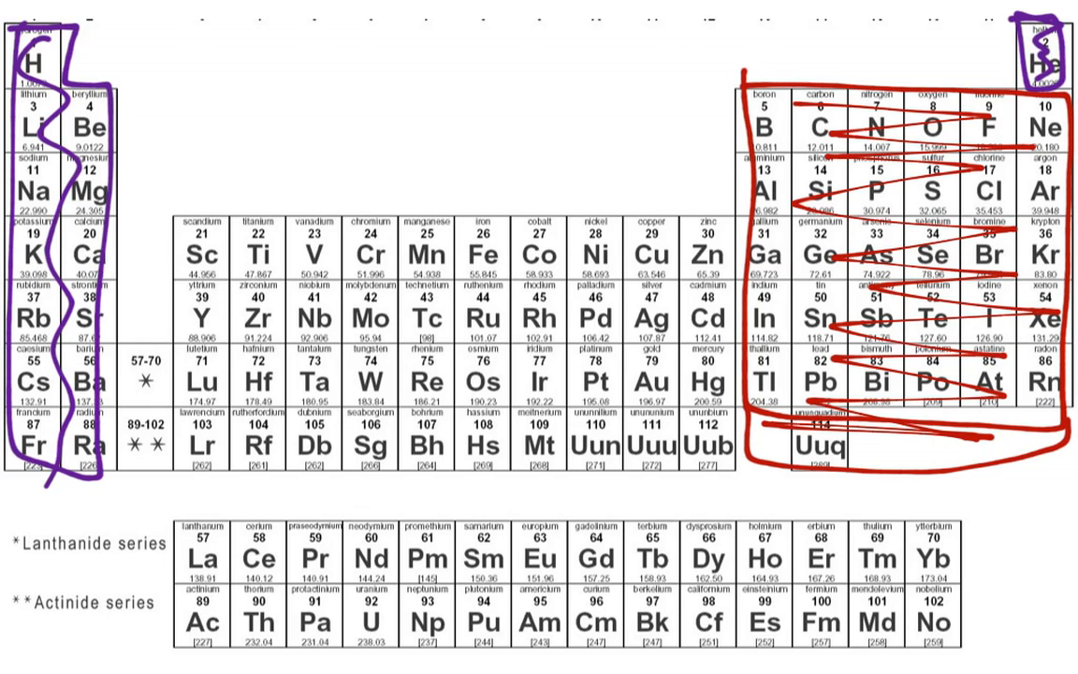
left_click_drag(178, 214, 178, 464)
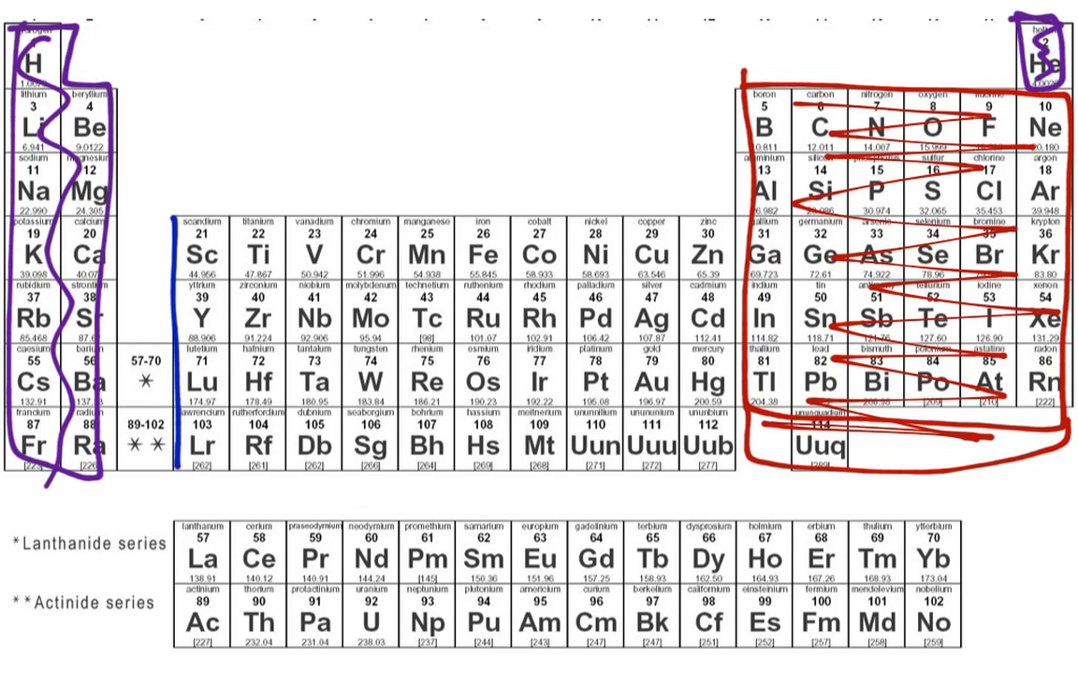